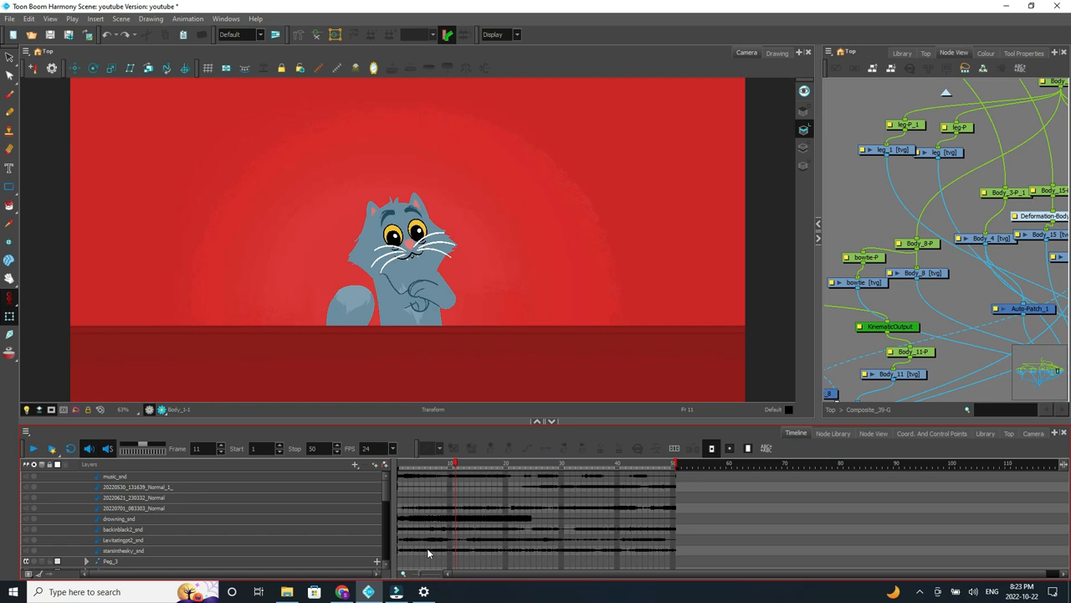
Scrub the Timeline ruler back and forth to preview the idle animation, resting near frame 13.
click(483, 462)
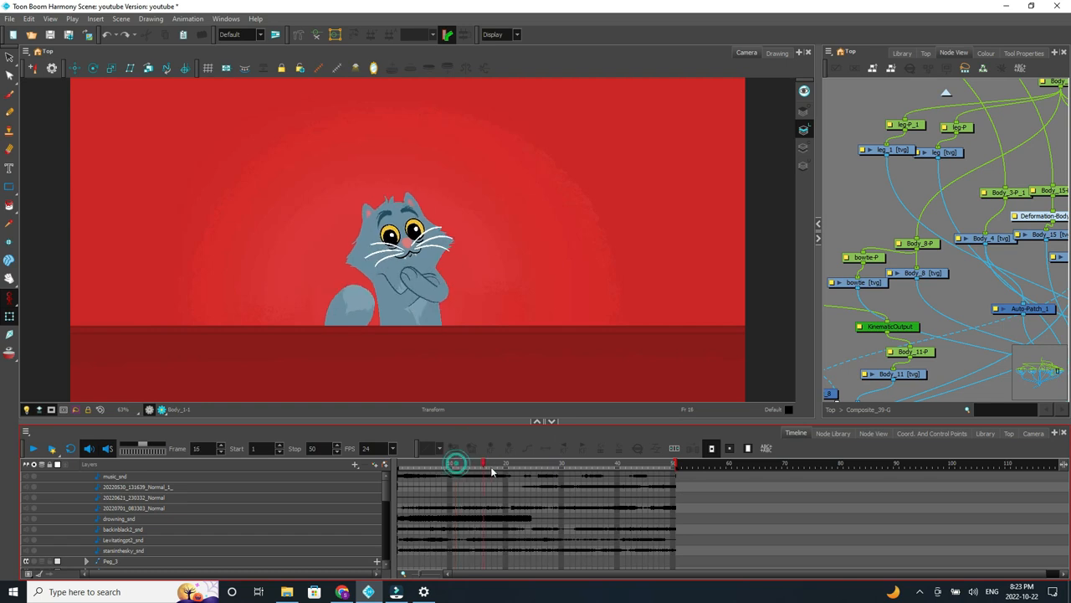
drag(456, 463, 488, 463)
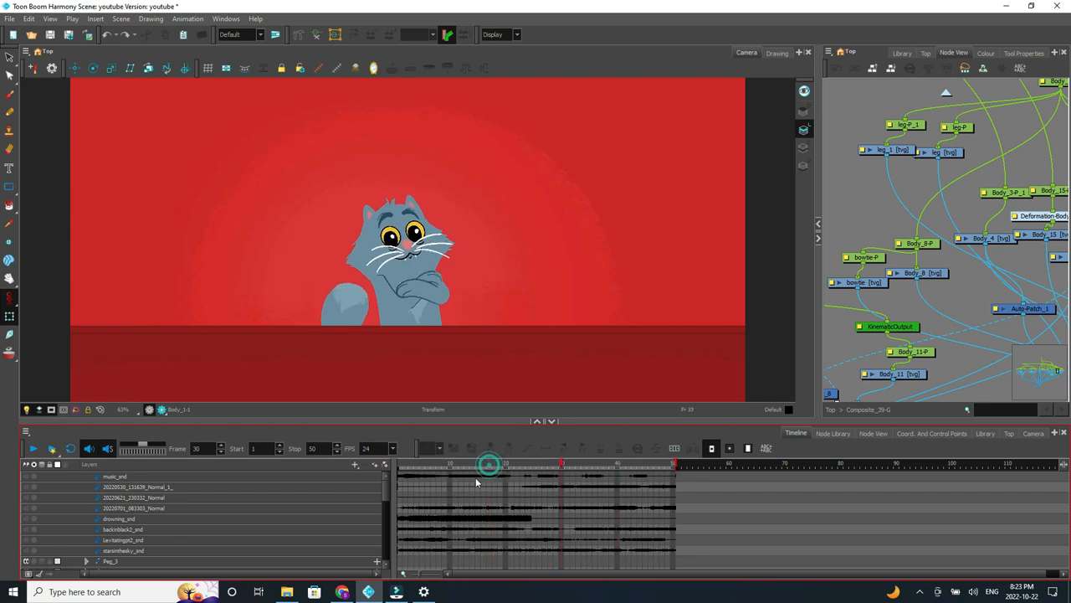
click(450, 464)
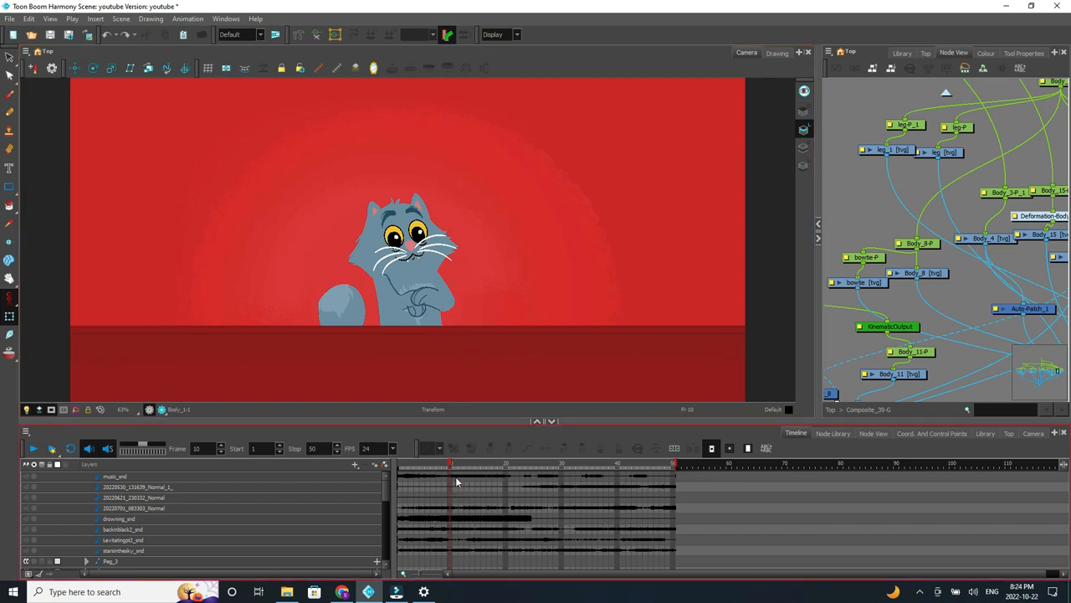
mouse_move(458, 546)
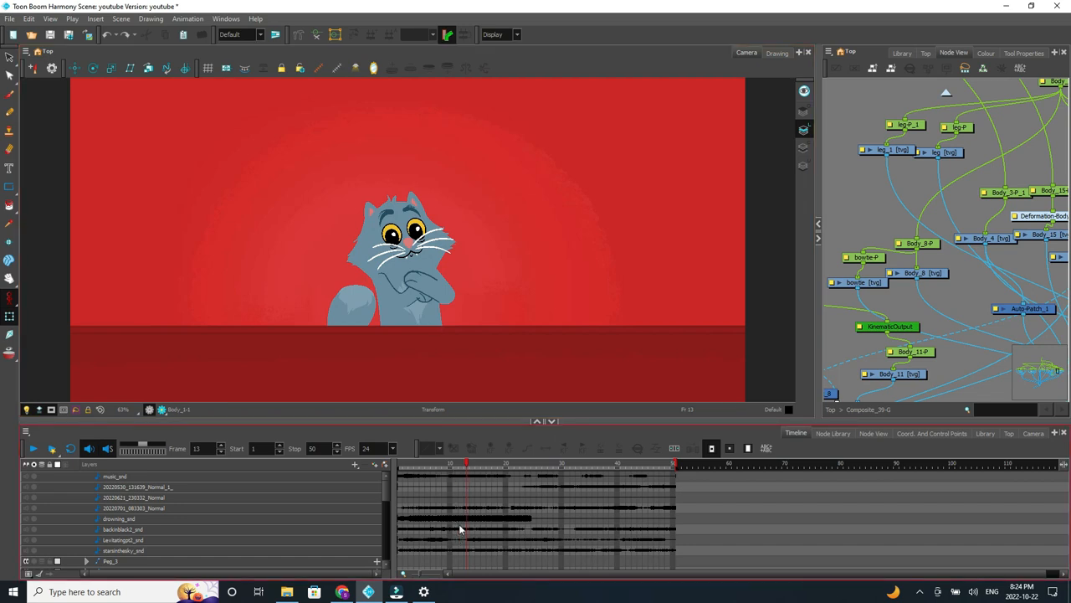
mouse_move(476, 477)
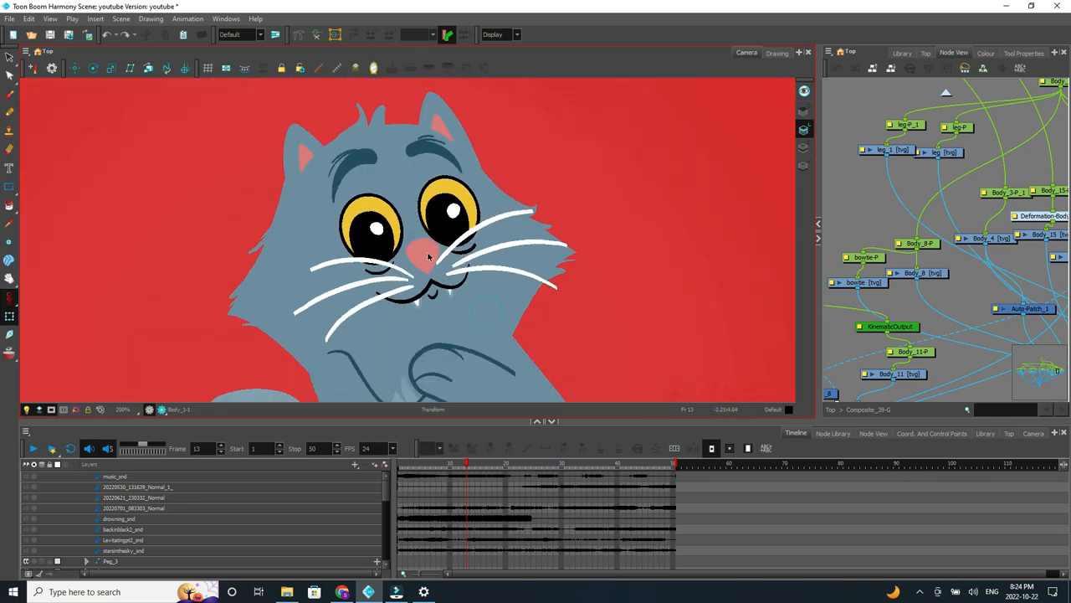
Select the mouth, then shift the left pupil and drag the left ear across the head.
click(427, 256)
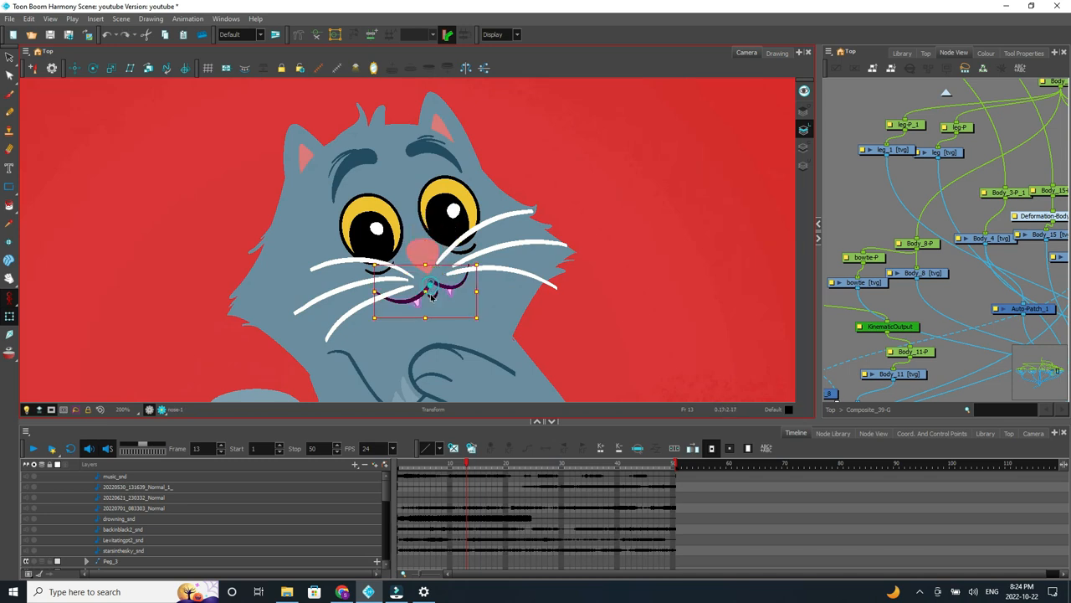
click(431, 293)
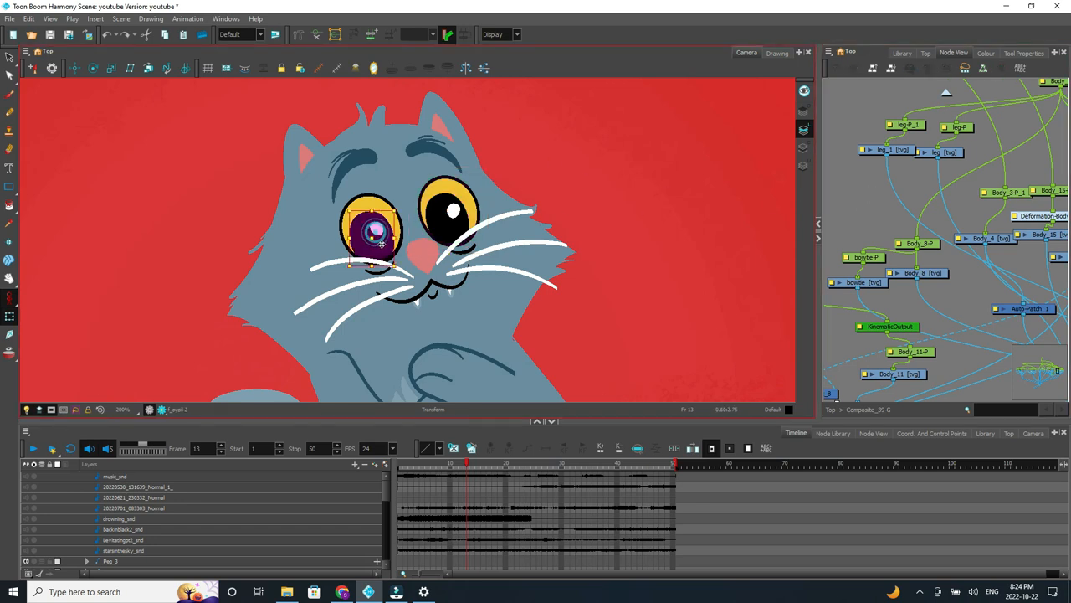
drag(377, 242, 343, 242)
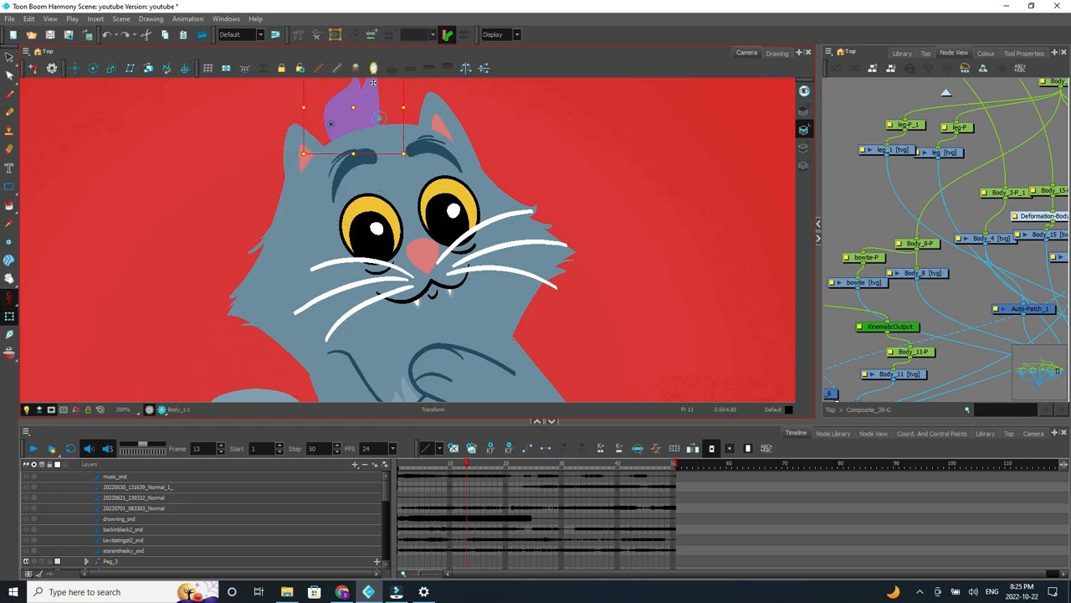
drag(351, 113, 531, 230)
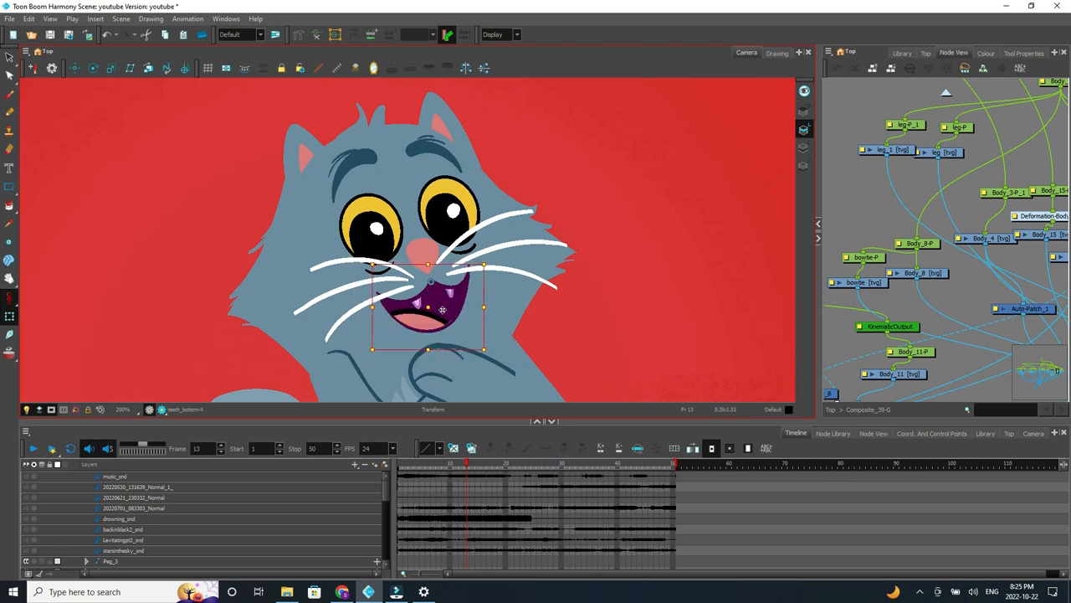
Drag-swap the mouth drawing from the tongue-out shape to the wide toothy grin.
drag(442, 308, 446, 375)
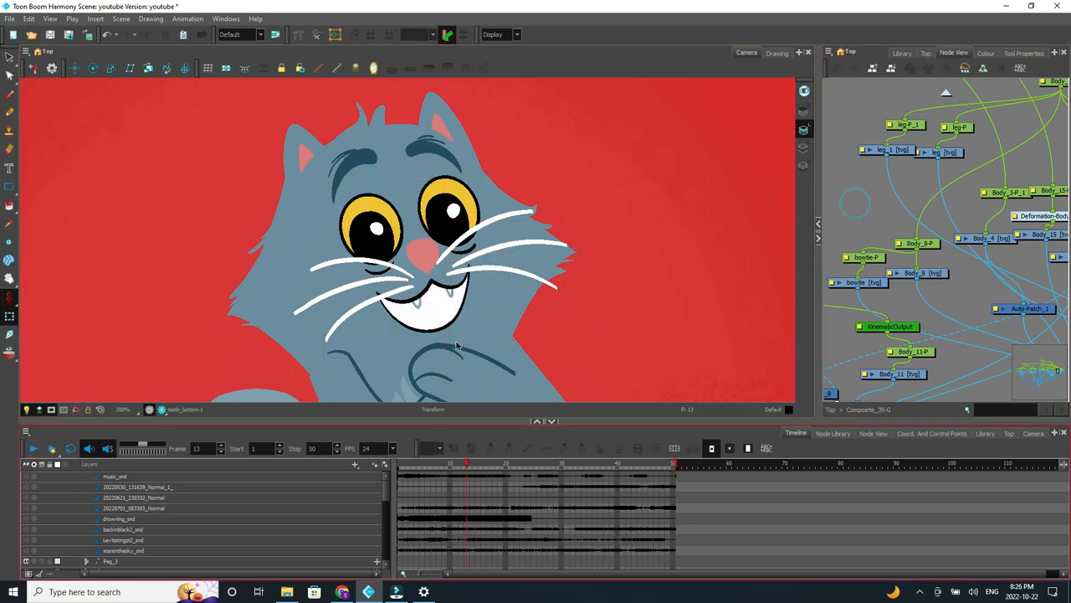
click(427, 305)
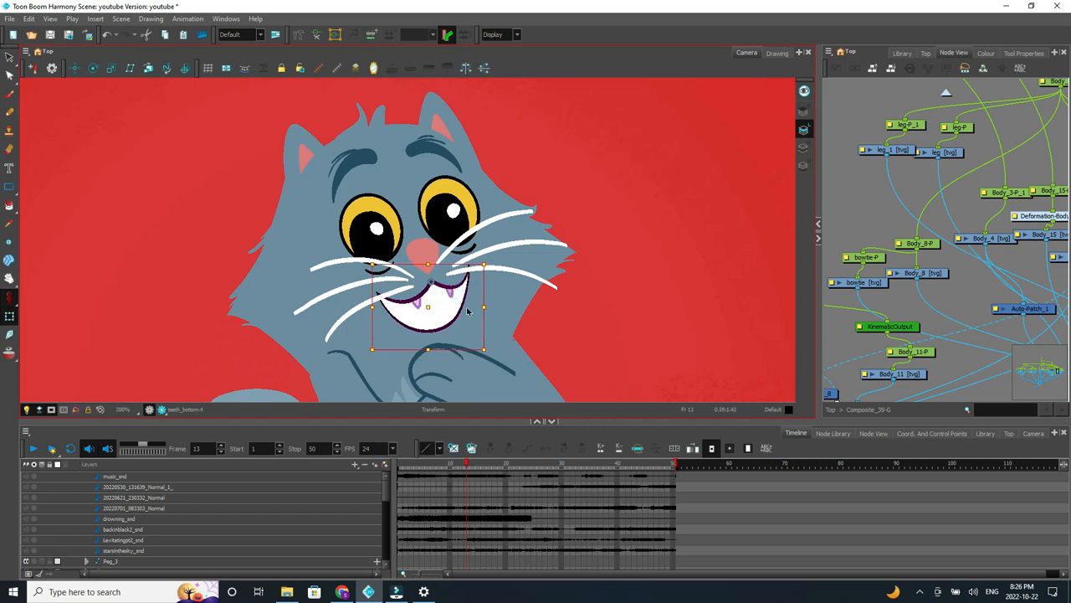
drag(429, 309, 429, 322)
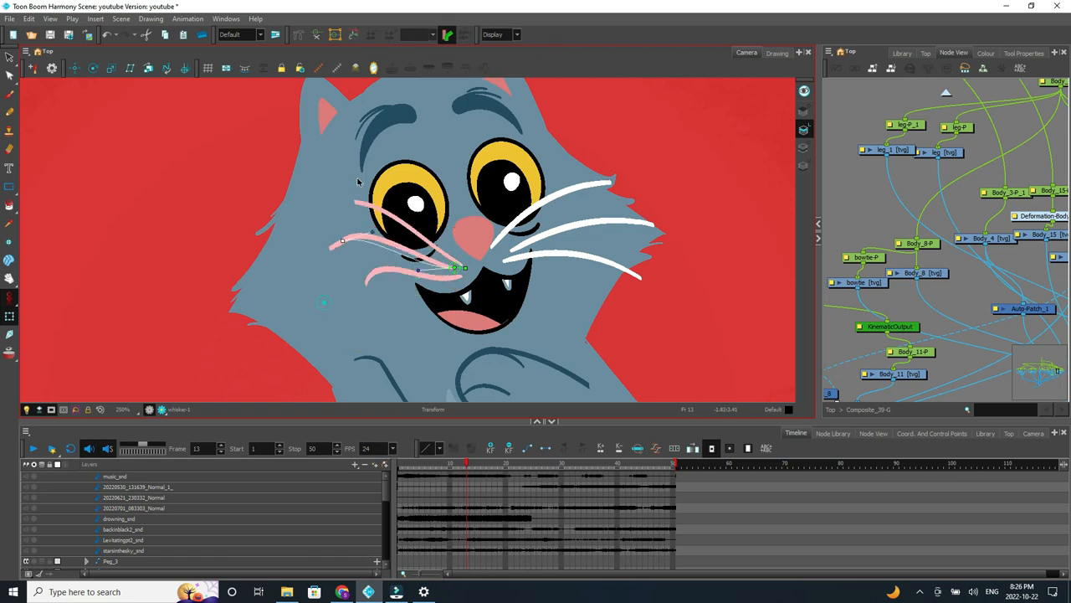
Drag the whisker deformer point down-left to curve the left whiskers.
drag(342, 241, 228, 318)
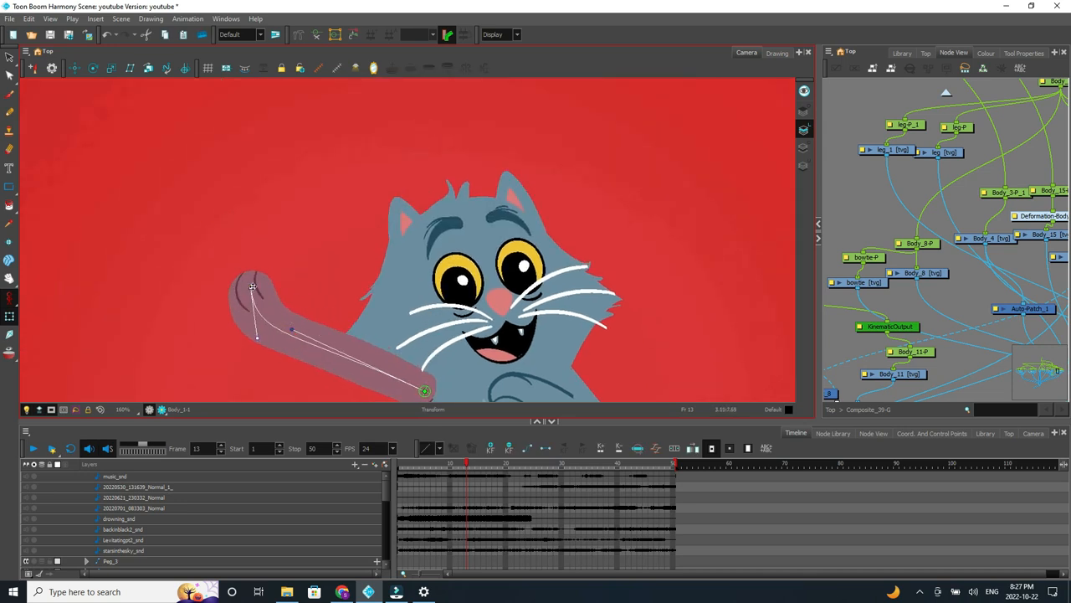
Drag the tail deformer's end point so the tail curves out toward the left.
drag(257, 287, 330, 252)
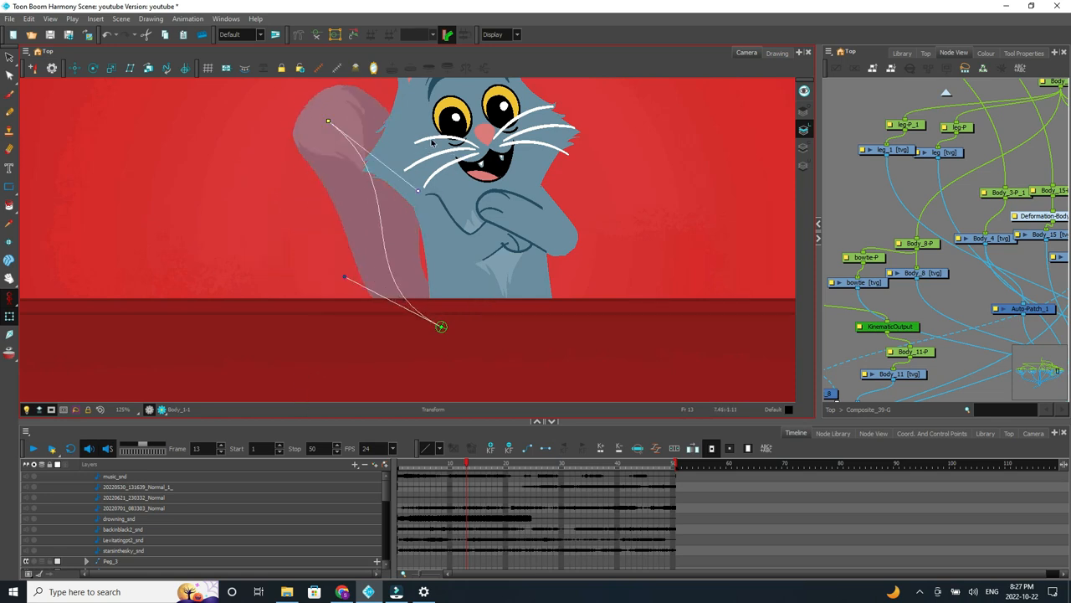
Lift the tail deformer up behind the body, then select the whole body group.
drag(328, 121, 341, 186)
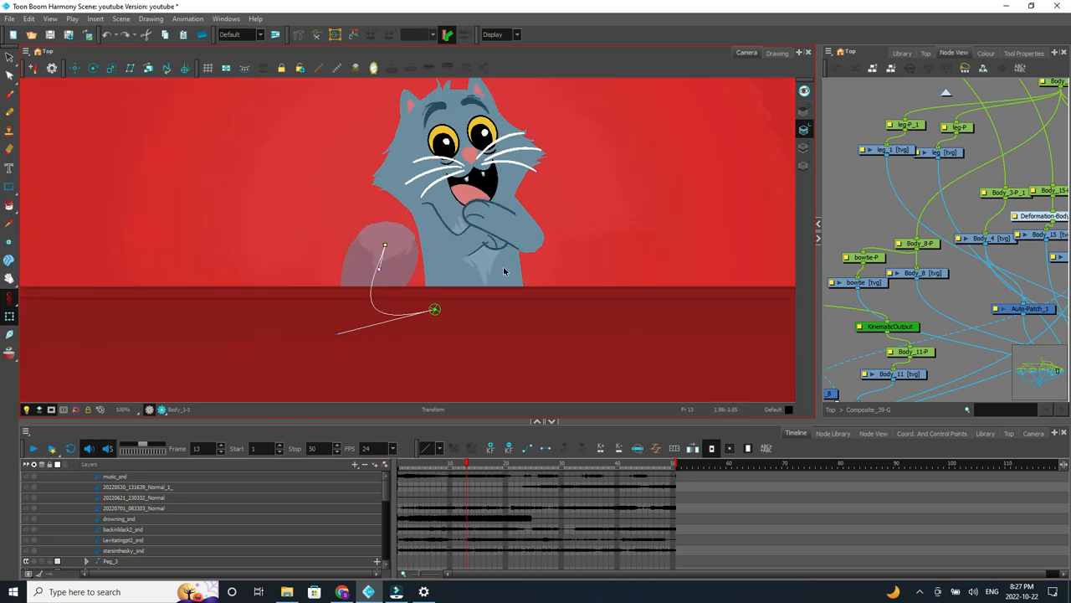
click(323, 35)
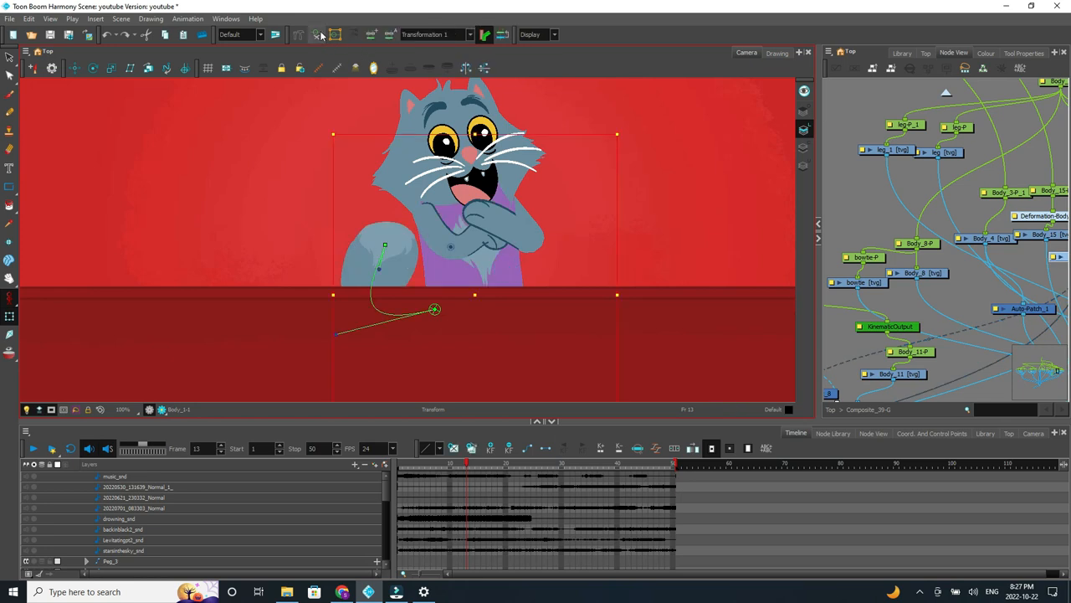
Drag the body deformer points so the body hangs straight below the mouth and tilts slightly.
drag(433, 310, 463, 197)
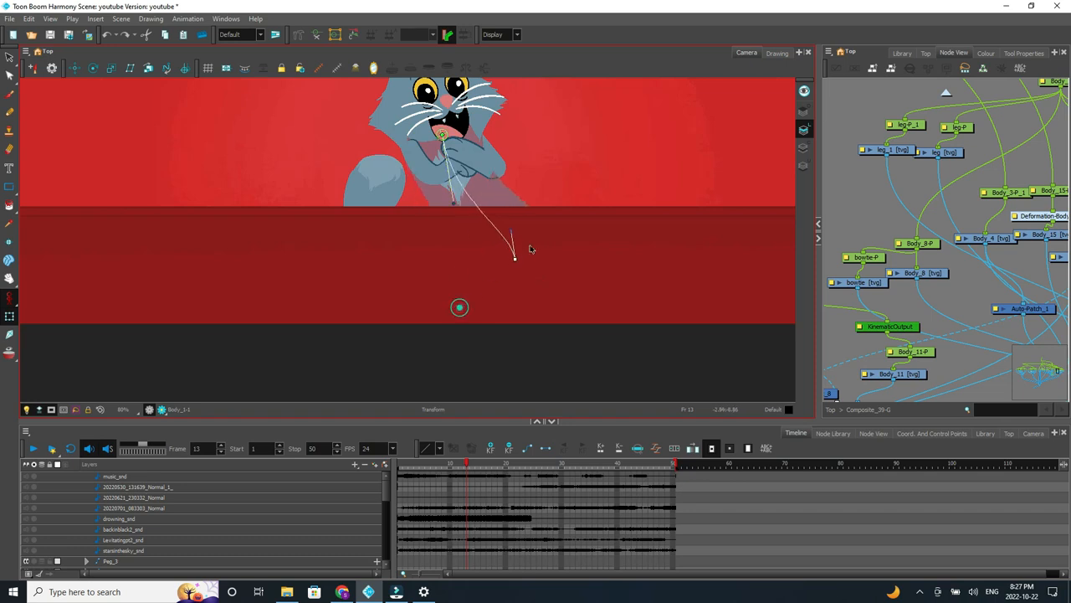
drag(515, 258, 452, 259)
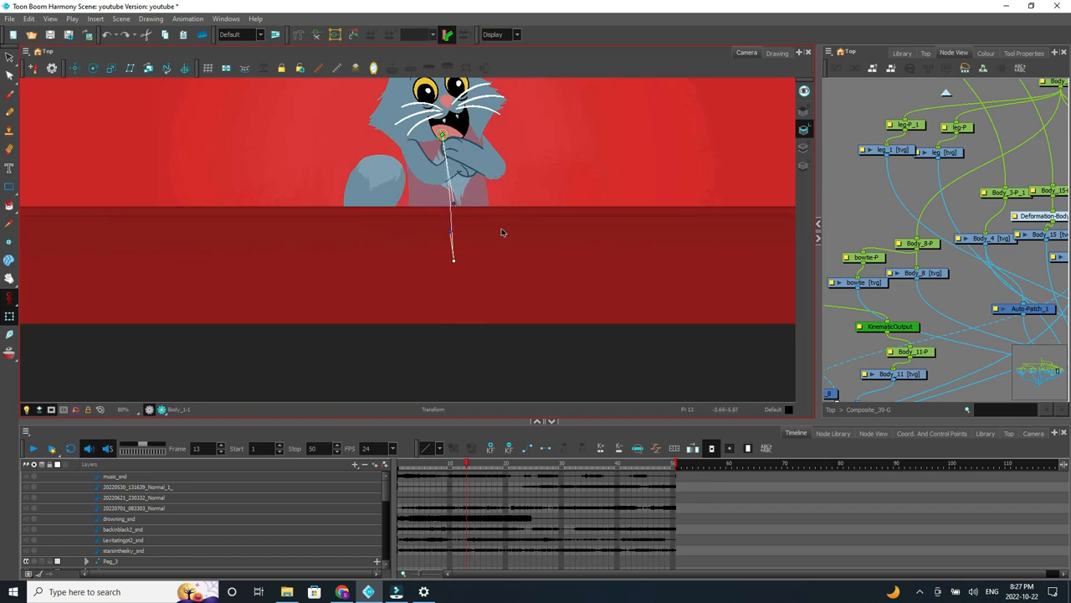
drag(454, 260, 425, 258)
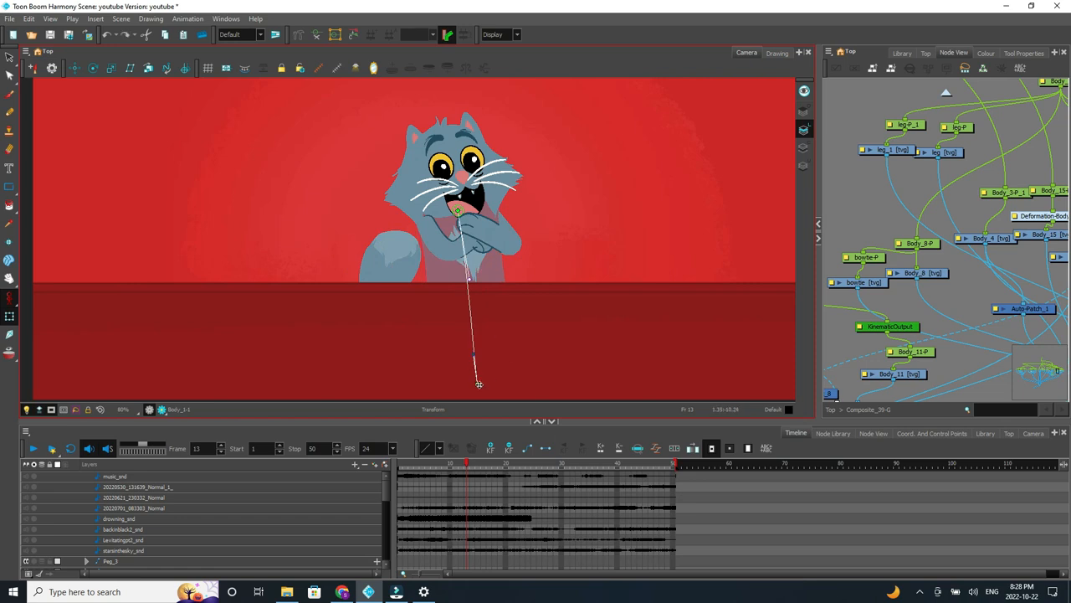
drag(480, 384, 513, 318)
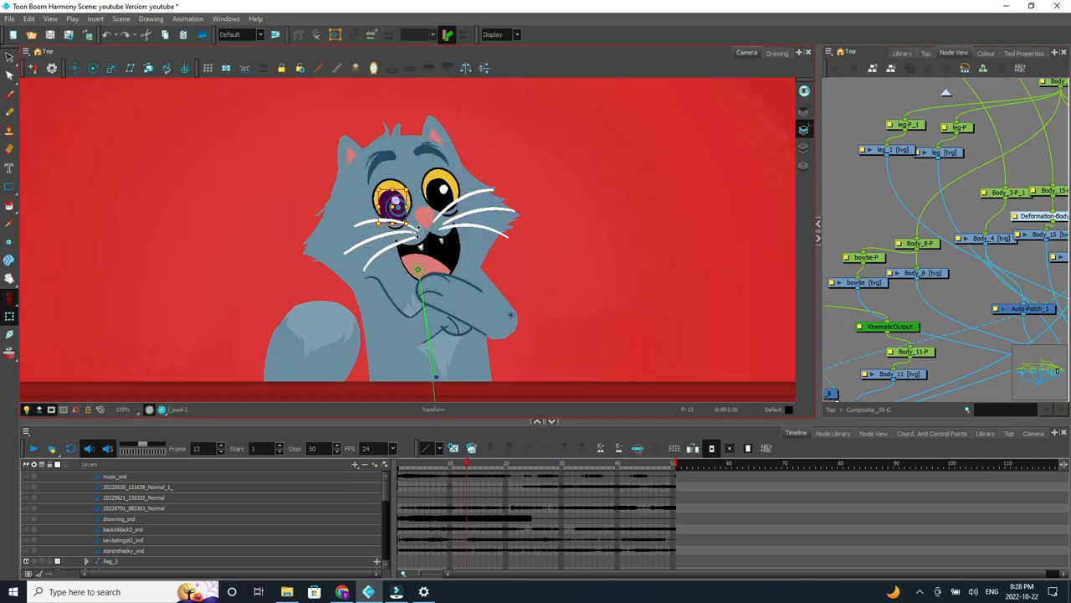
Nudge the left pupil and ear, then drag the body group down so only the head peeks over the counter.
click(393, 201)
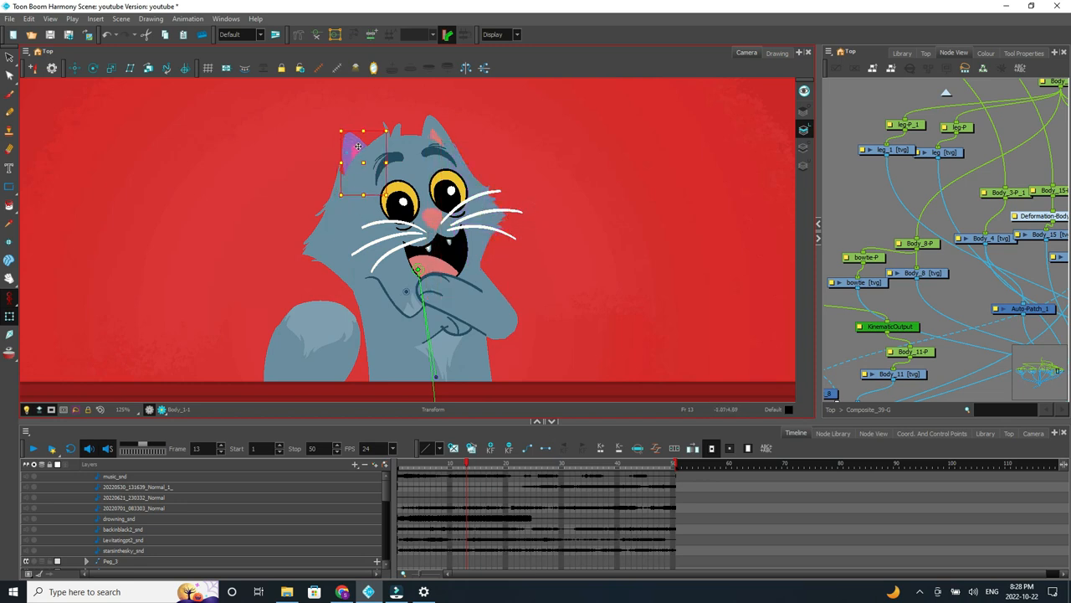
drag(358, 148, 335, 242)
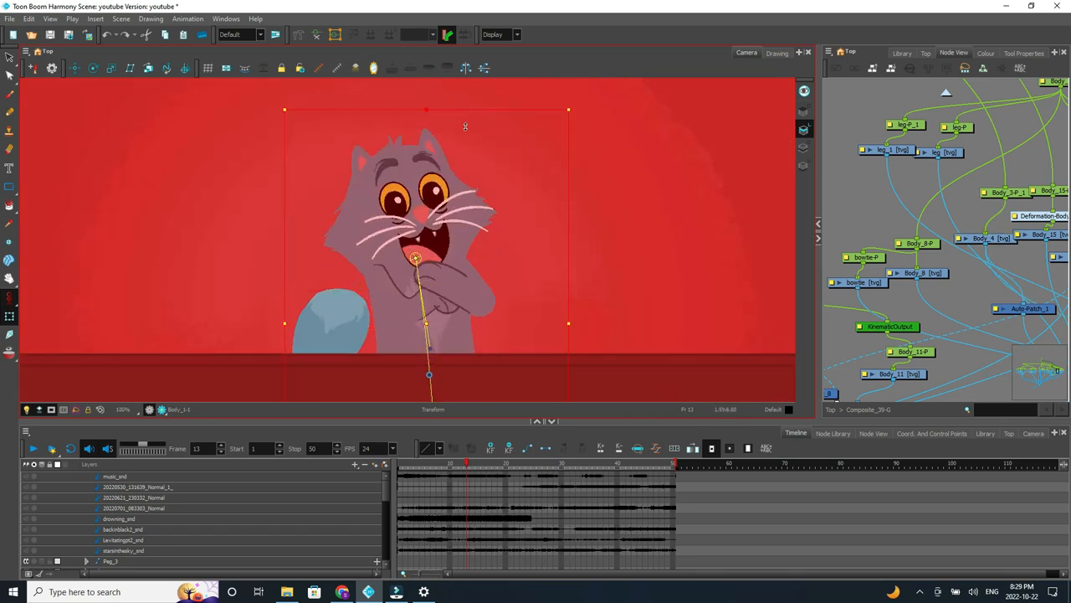
drag(427, 260, 416, 318)
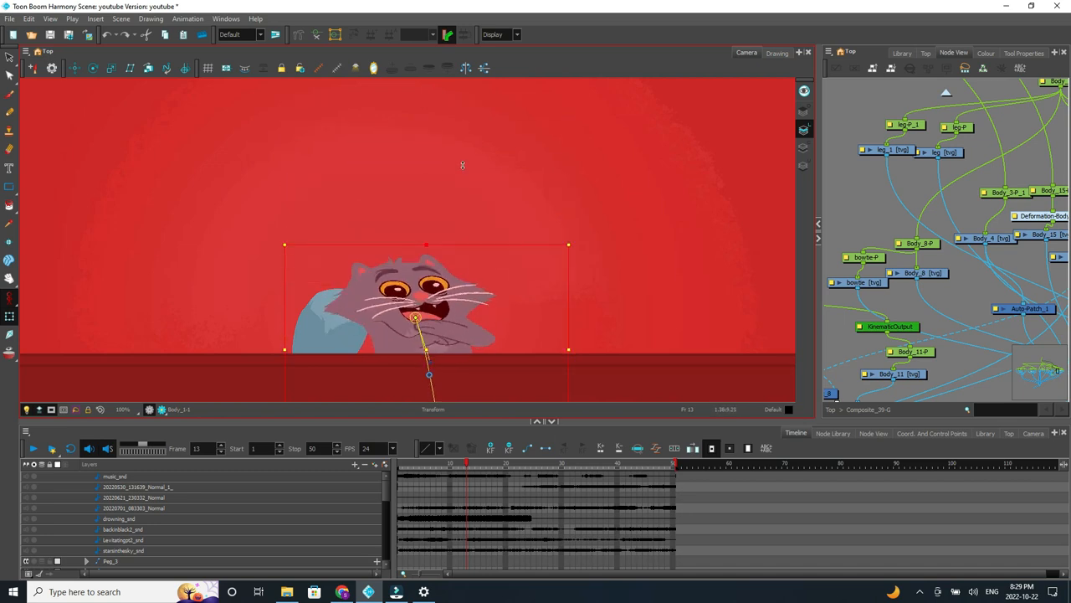